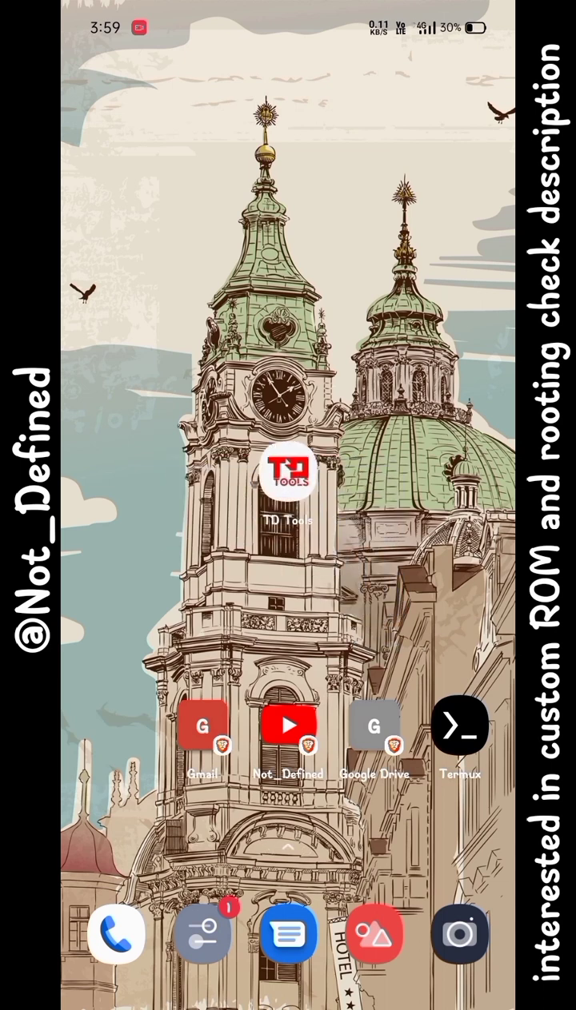
Launch TD Tools from the Android home screen to reach its Bomber page.
click(288, 471)
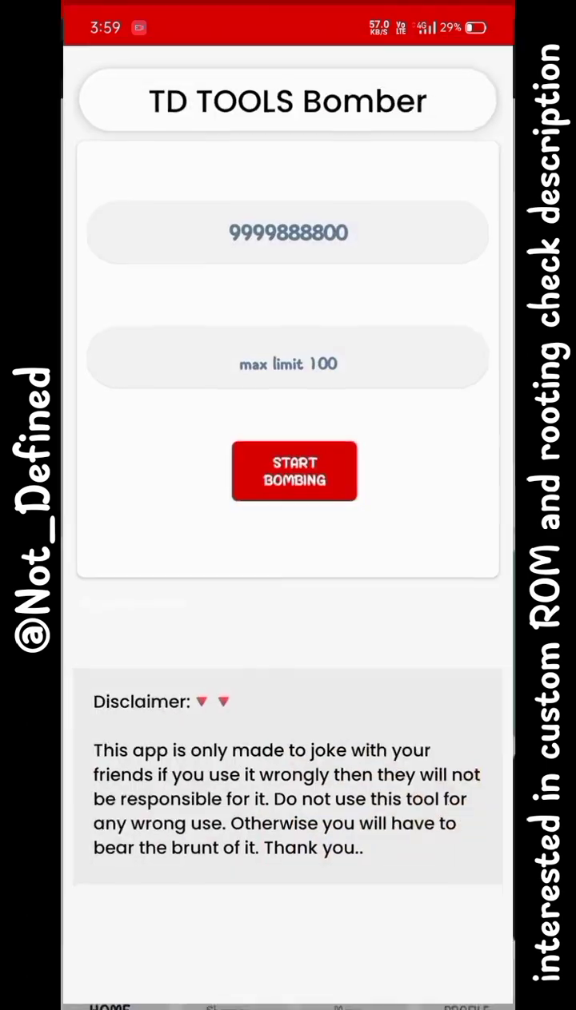
click(288, 229)
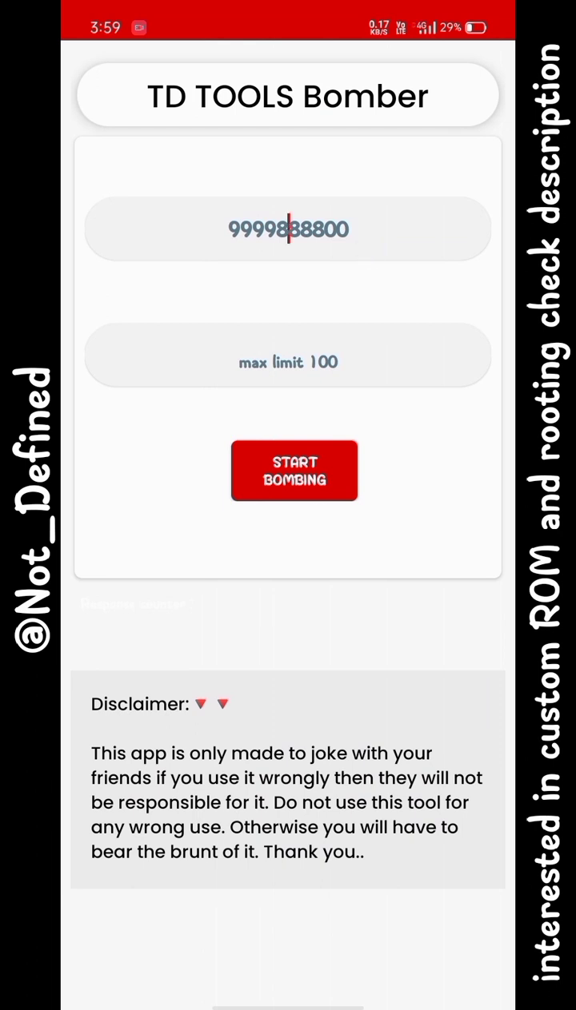
click(288, 230)
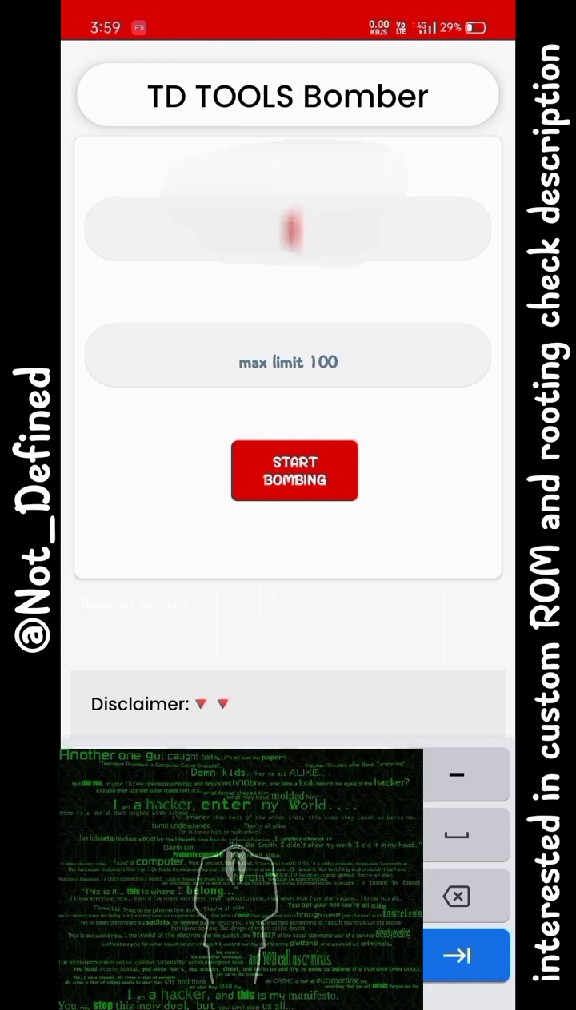
text(1234567890)
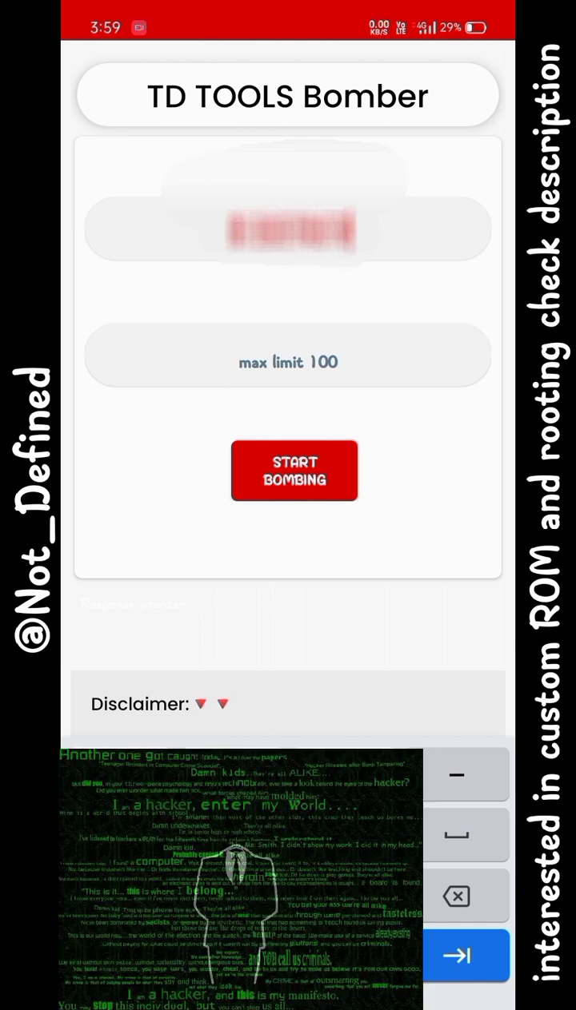
click(288, 362)
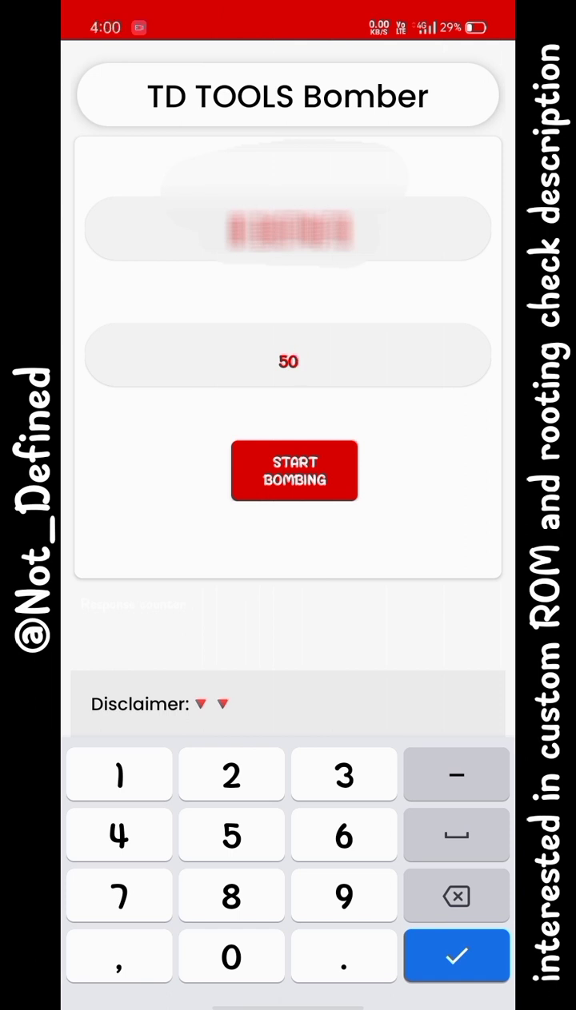
Start bombing the number, then return to the Android home screen.
click(294, 470)
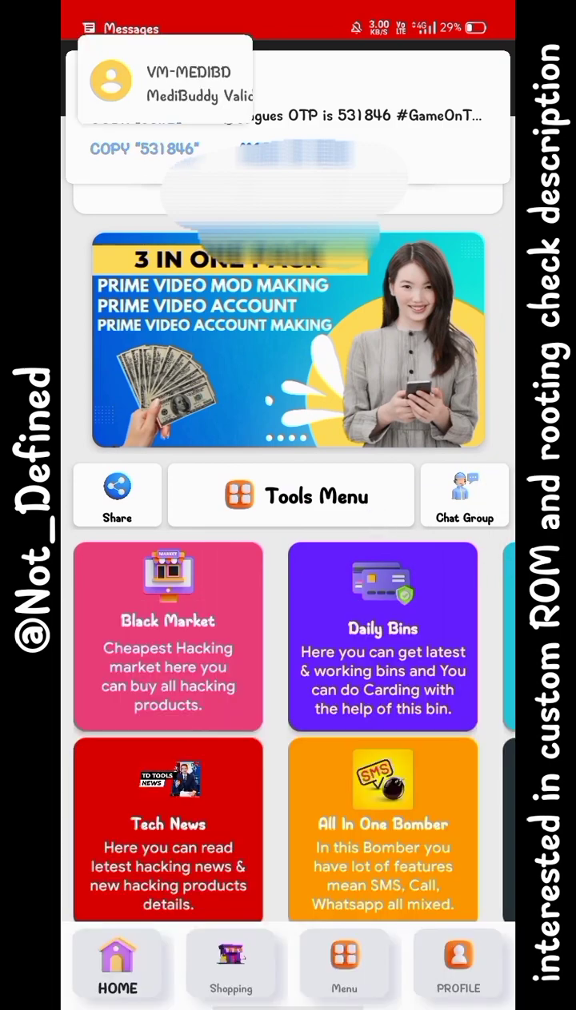
key(home)
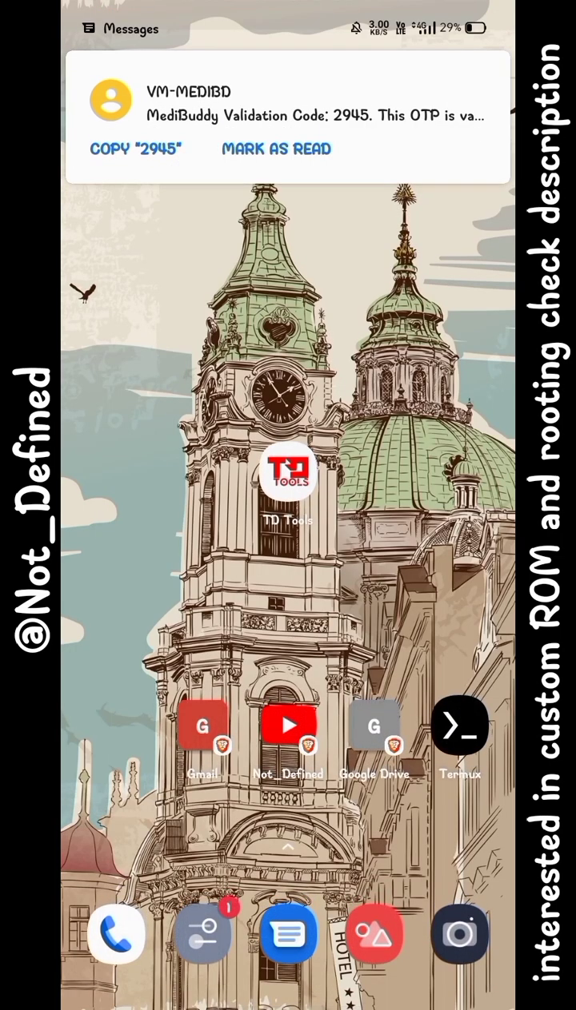